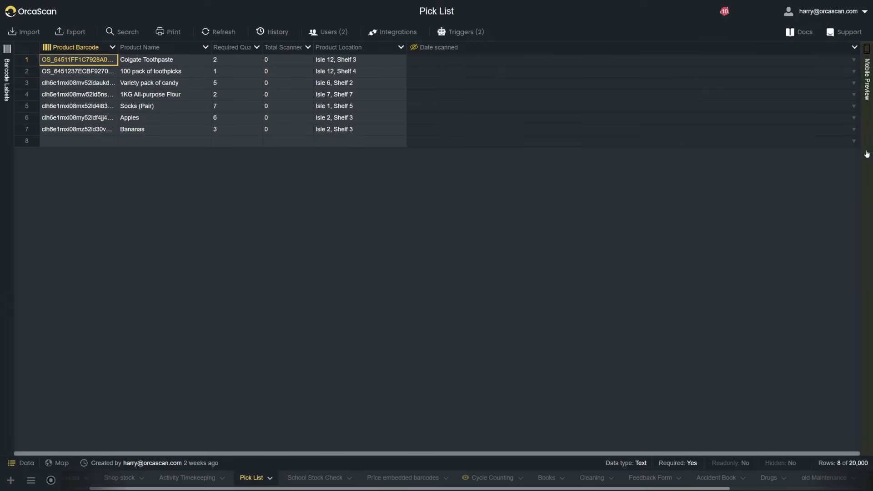
- Reach the Integration Settings dialog from the toolbar's Integrations menu for the Pick List sheet
left_click(392, 32)
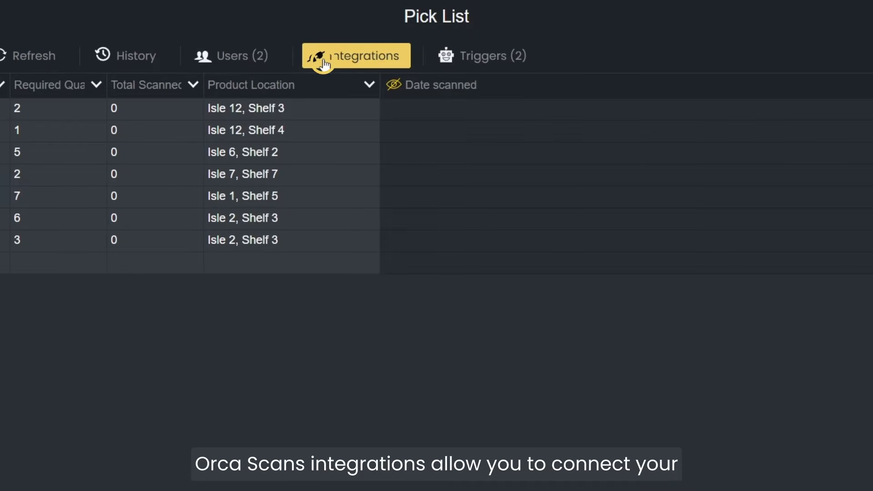
left_click(357, 55)
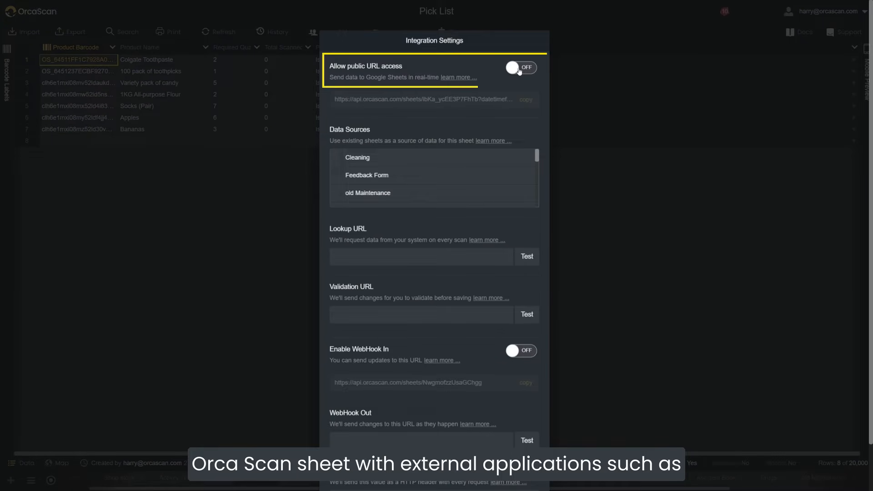
- Switch 'Allow public URL access' ON and scroll the Data Sources list toward Shop stock and Activity Timekeeping
left_click(520, 67)
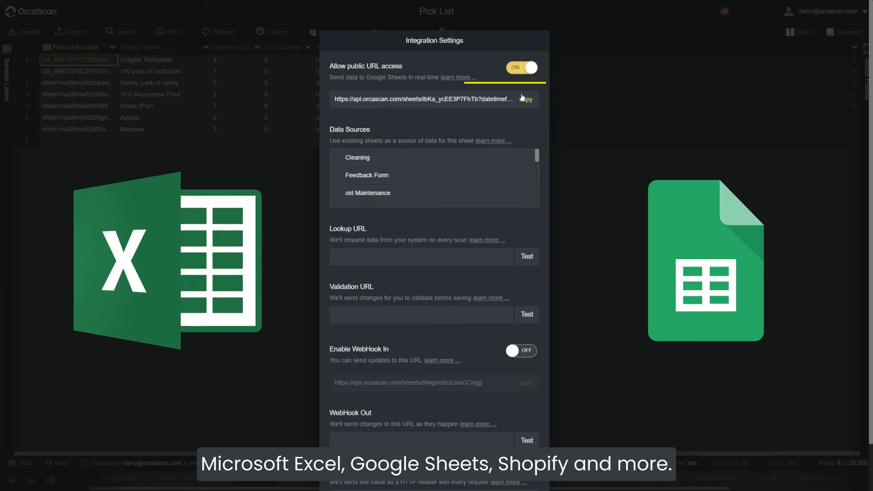
left_click(526, 99)
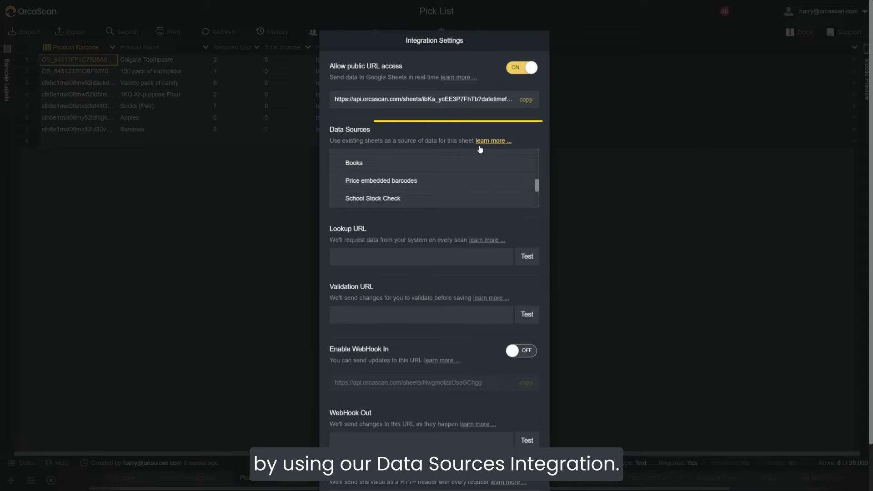
scroll("down", 3)
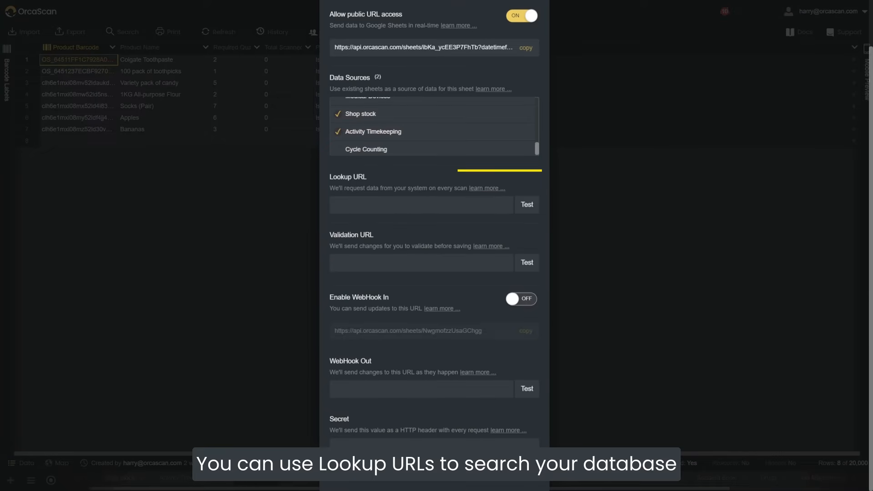
left_click(421, 205)
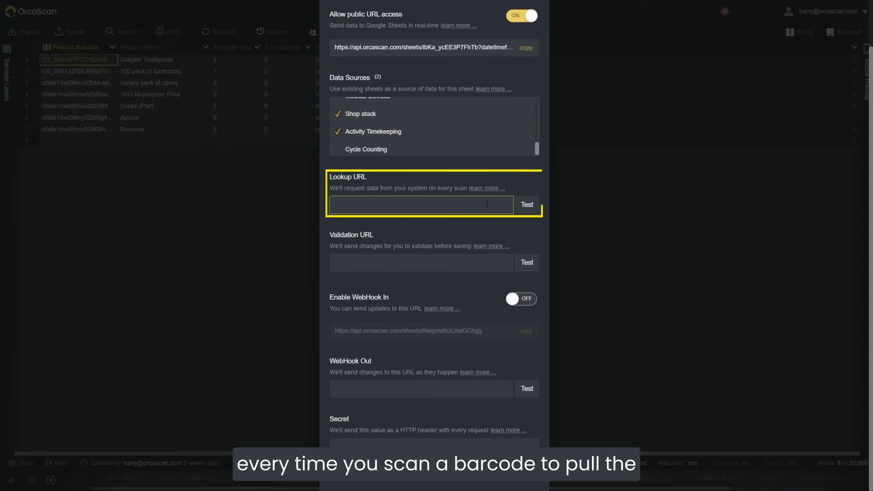
left_click(420, 204)
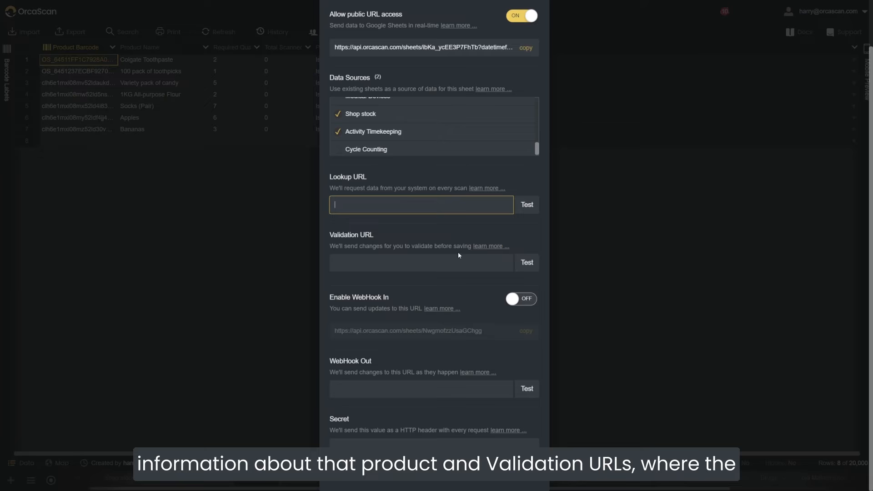
mouse_move(418, 252)
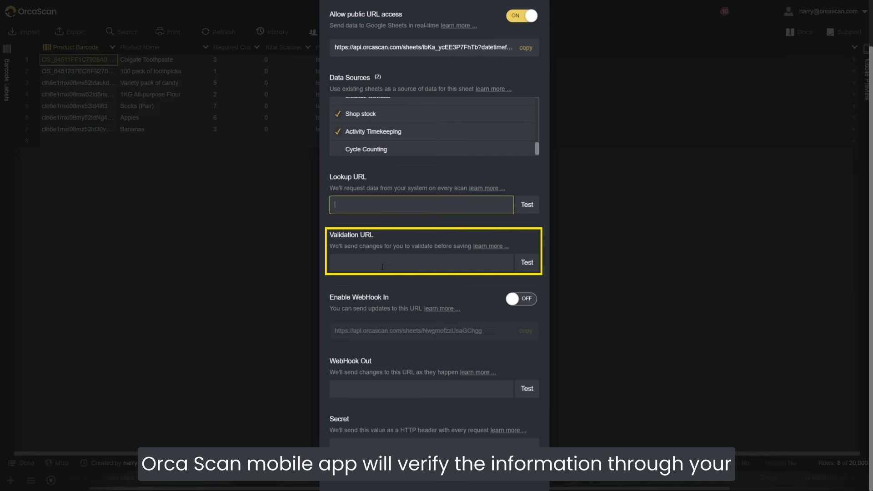
left_click(422, 262)
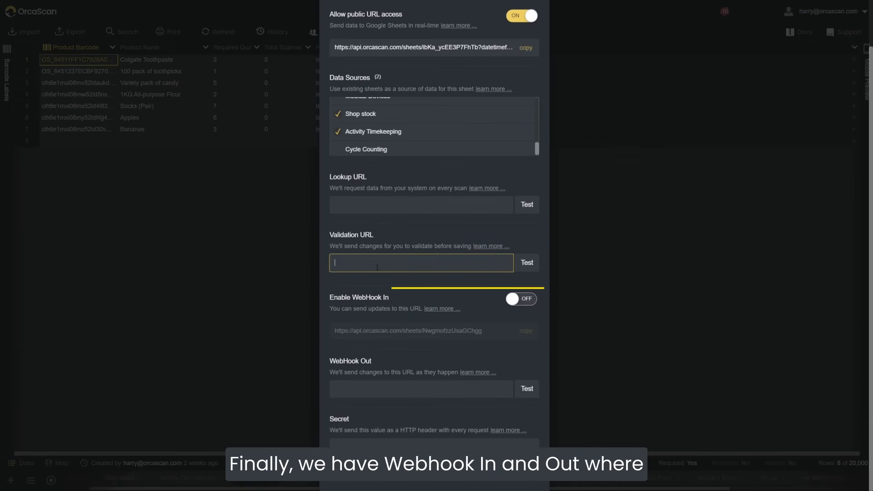
- Toggle 'Enable WebHook In' ON and cancel out of Integration Settings back to the Pick List
left_click(520, 300)
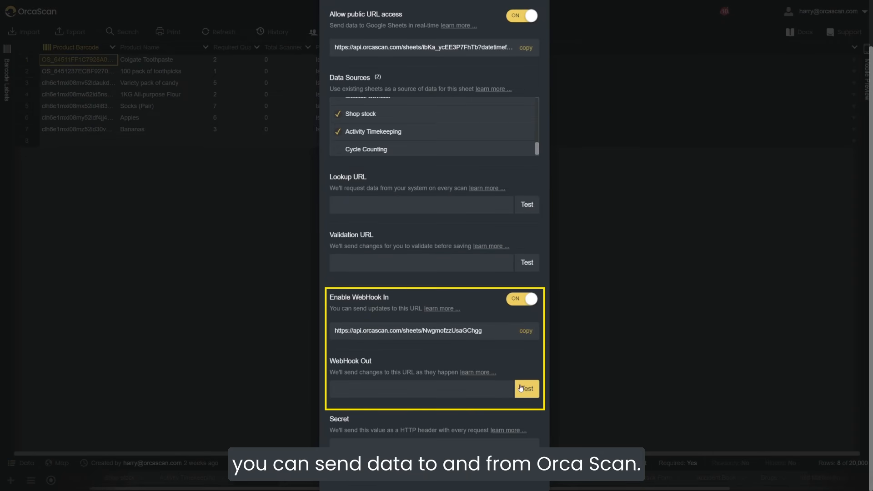
left_click(421, 388)
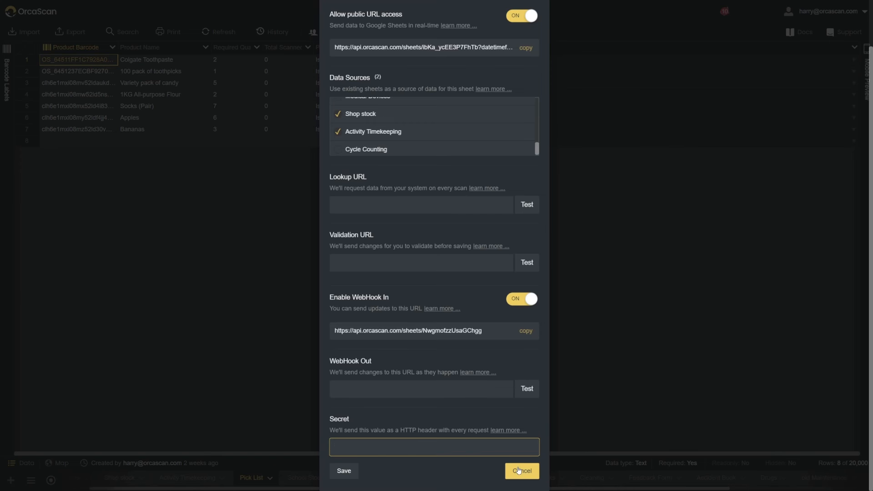
left_click(521, 470)
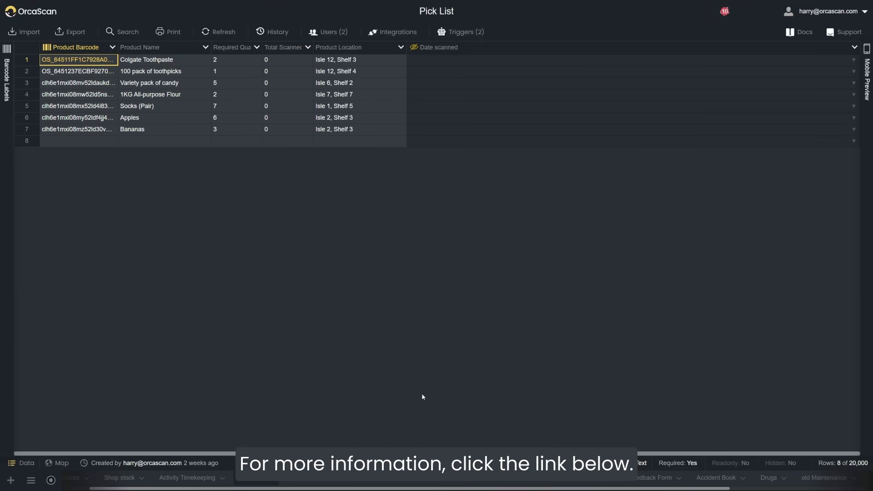